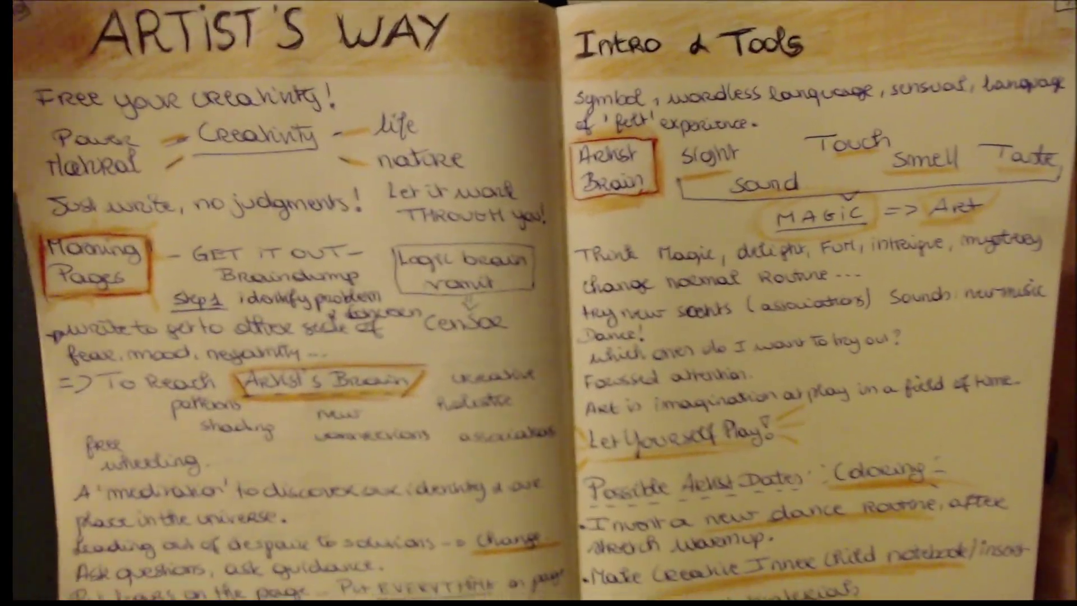
pyautogui.scroll(-3)
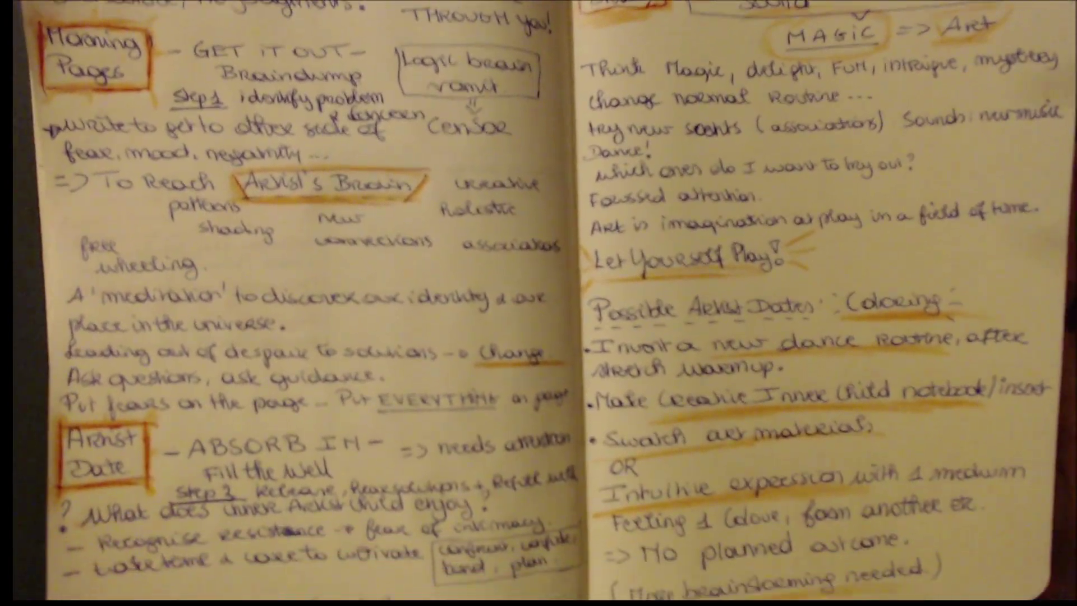